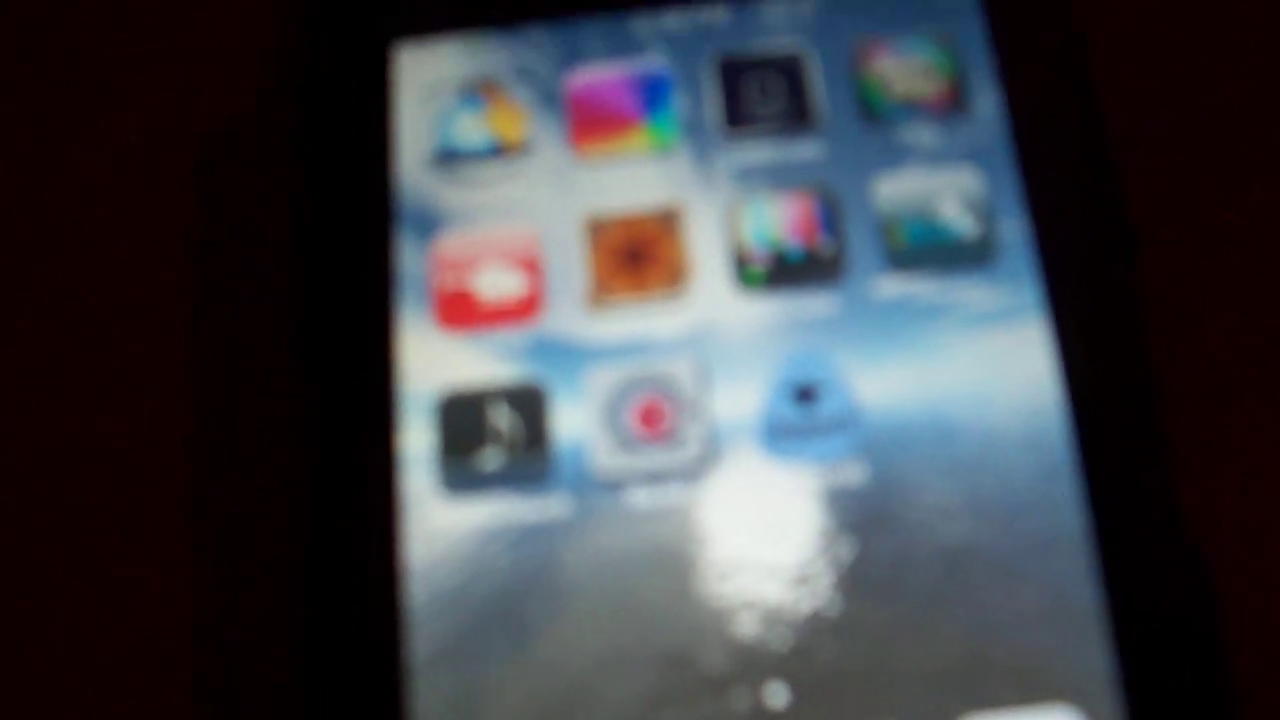
pyautogui.hscroll(-3)
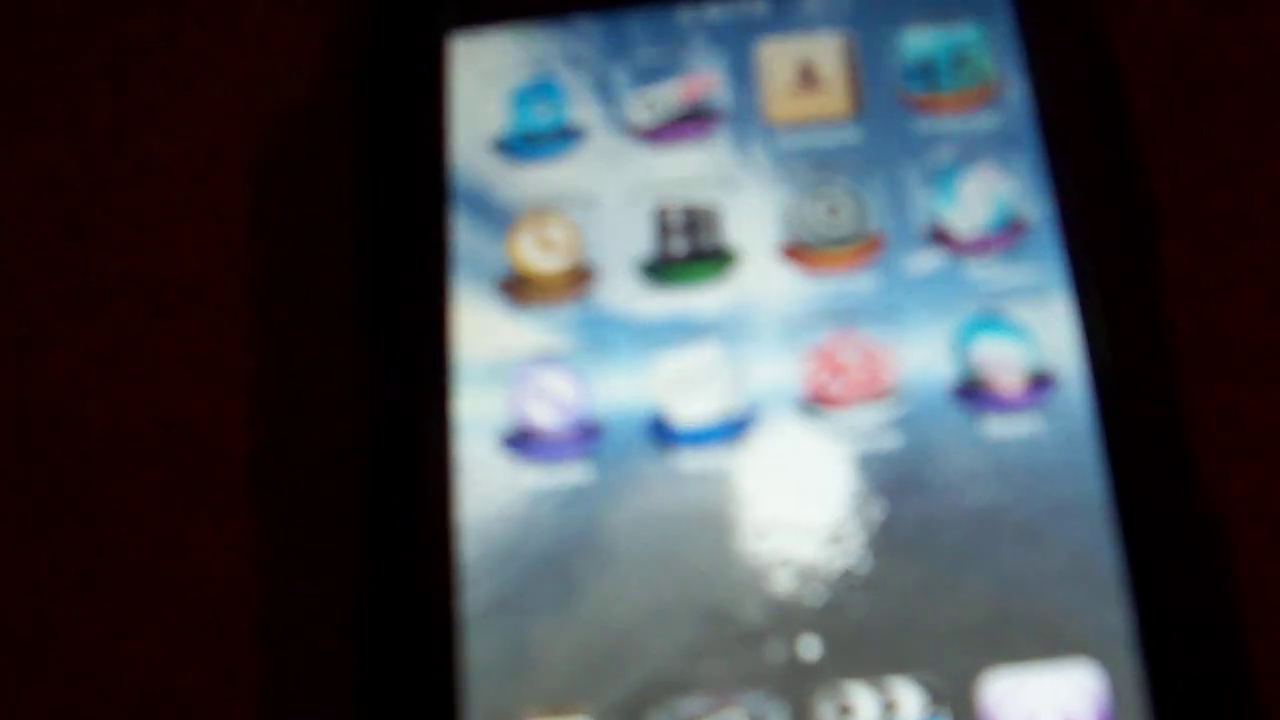